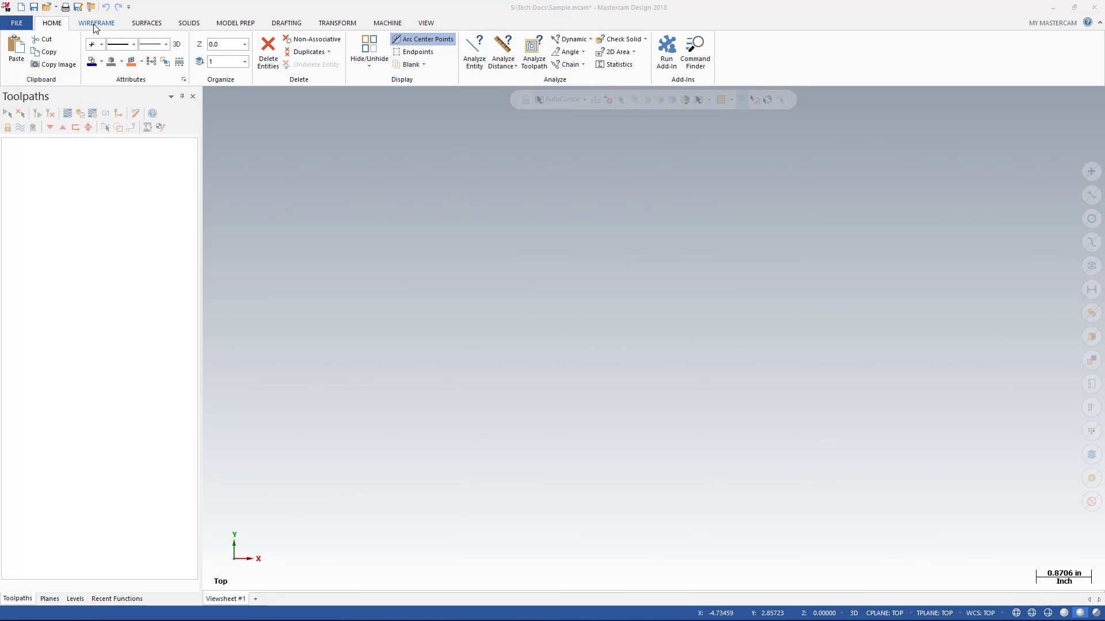
# Tour the Wireframe Letters, Drafting Note and Cross Hatch tools on the ribbon
pyautogui.click(97, 23)
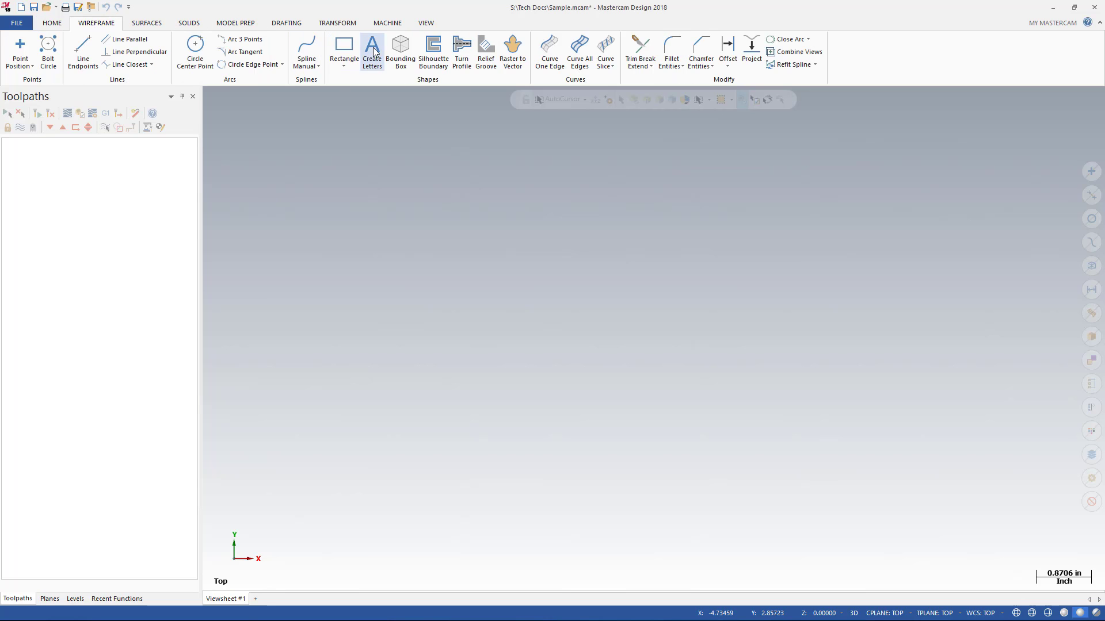
pyautogui.click(373, 49)
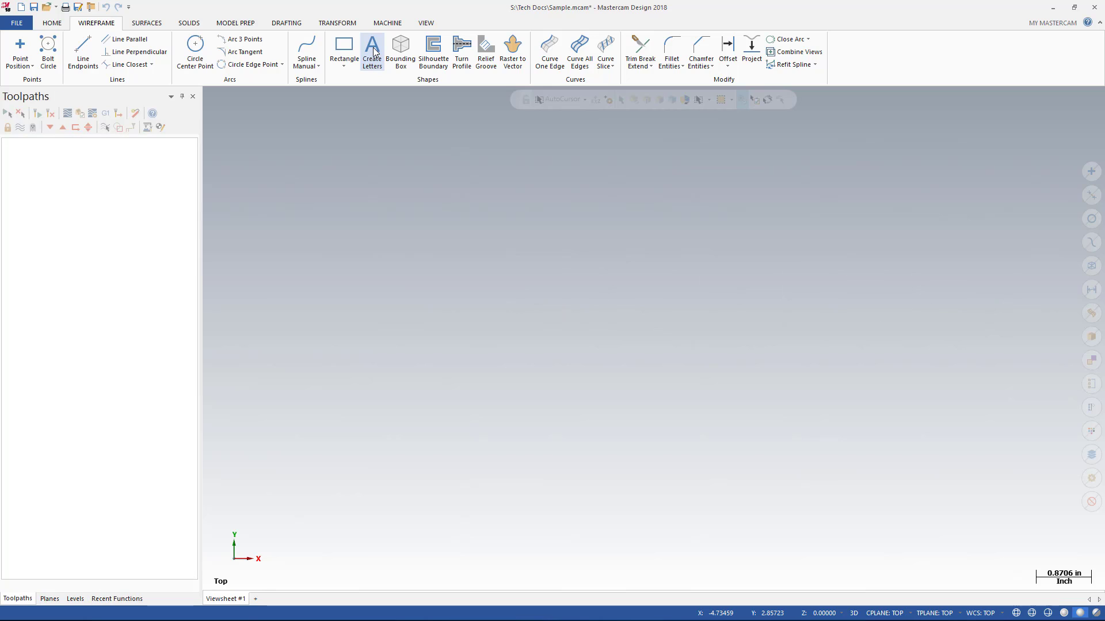
pyautogui.click(285, 23)
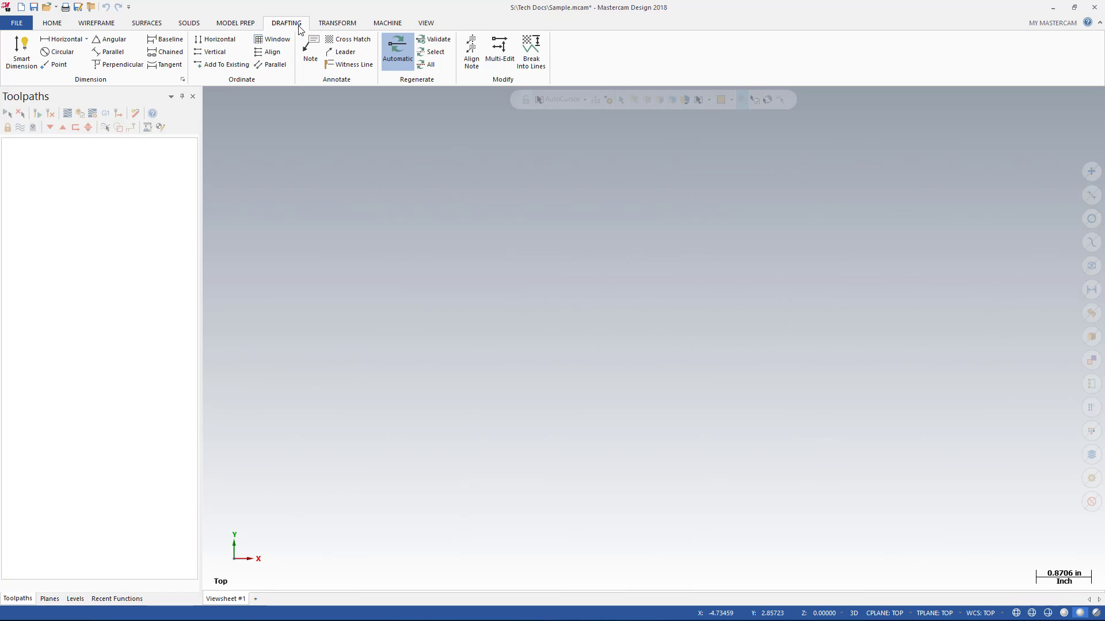
pyautogui.click(311, 46)
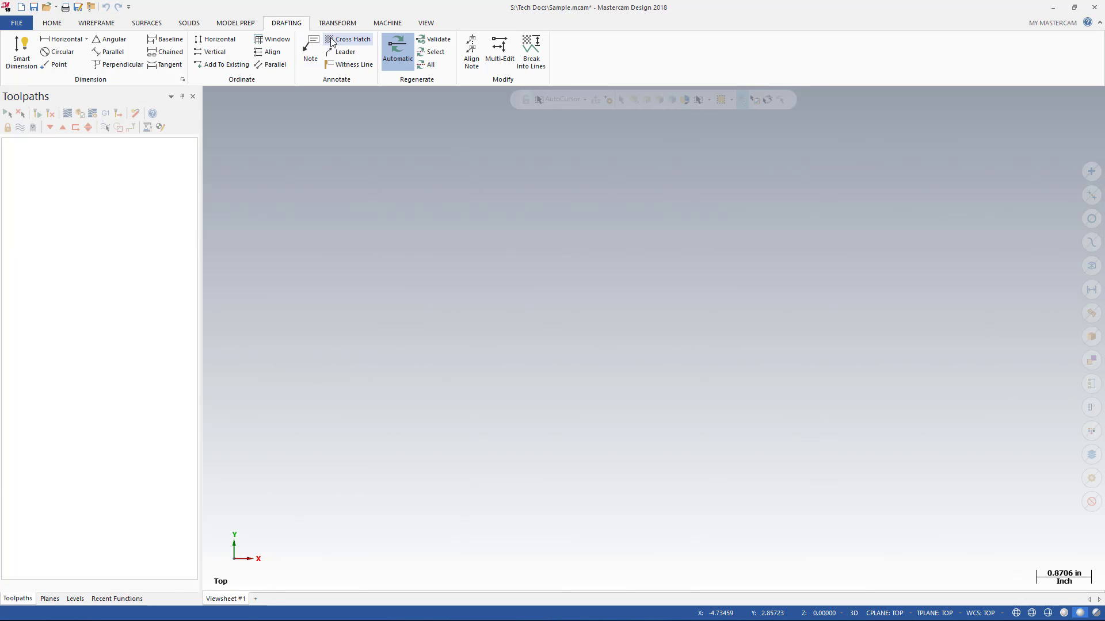
pyautogui.click(353, 39)
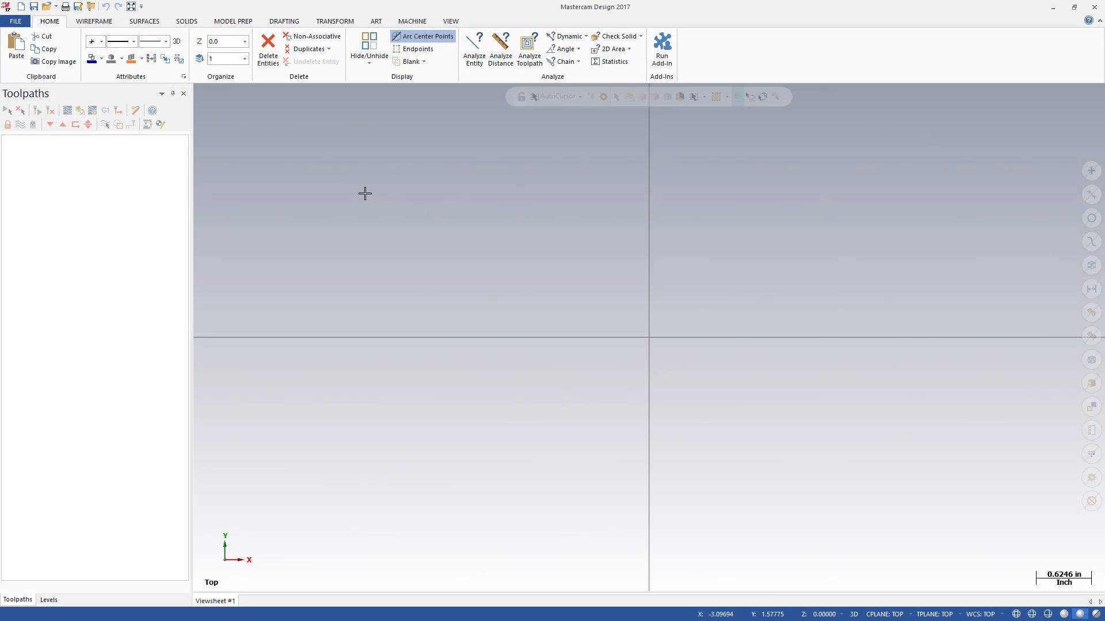
# Create letters reading Mastercam 2017 in the Box font with default settings
pyautogui.click(95, 20)
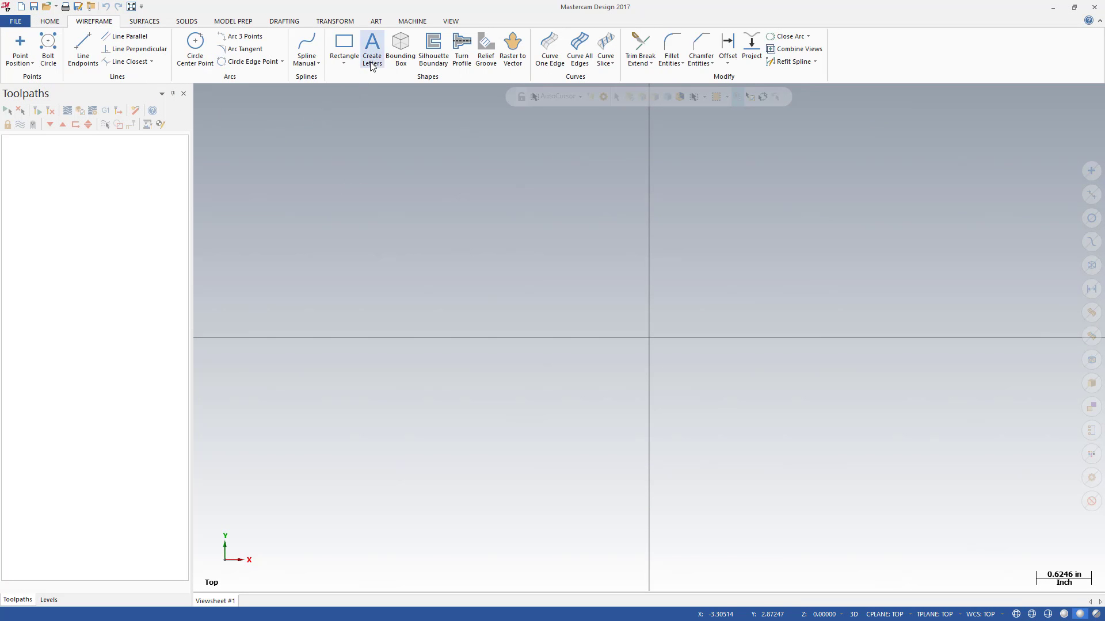
pyautogui.click(372, 48)
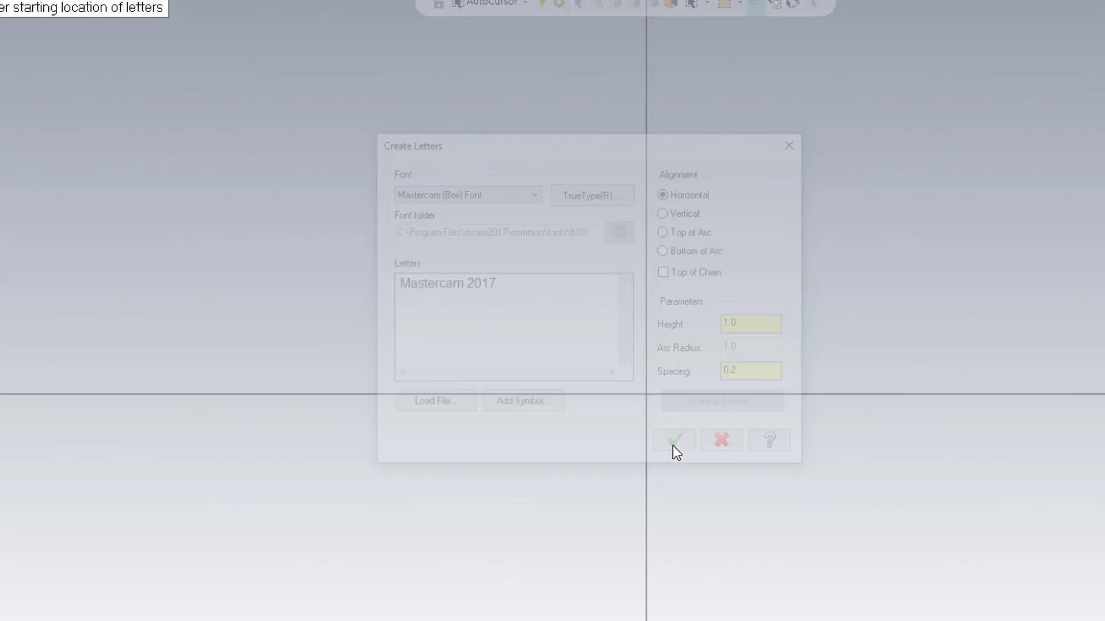
pyautogui.click(674, 440)
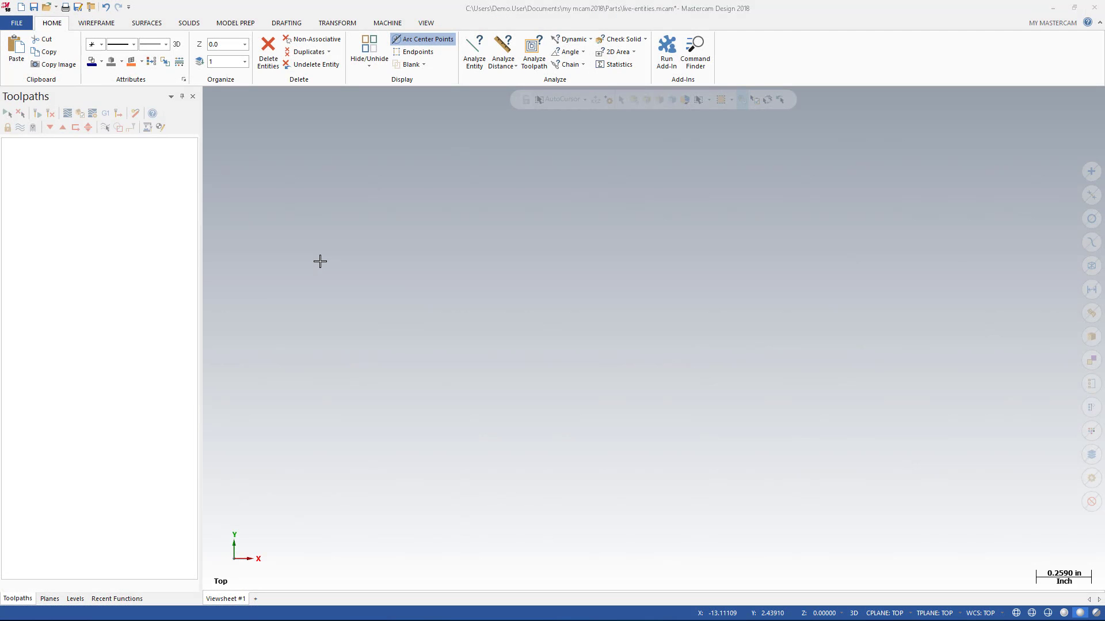
# Start new letters with the text Mastercam 2018
pyautogui.click(96, 23)
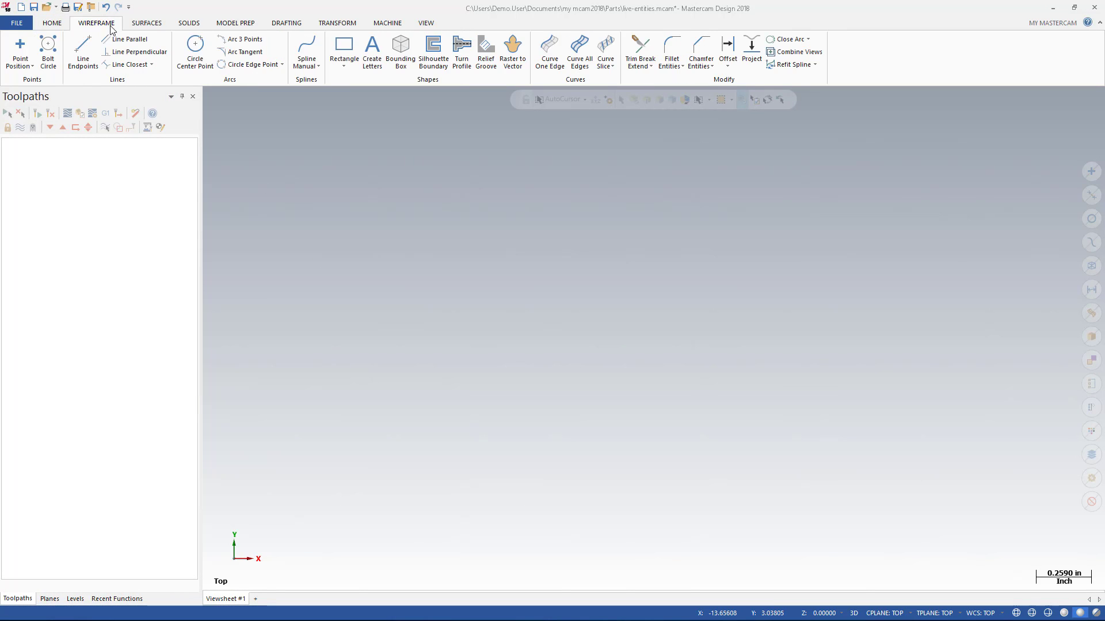
pyautogui.click(372, 50)
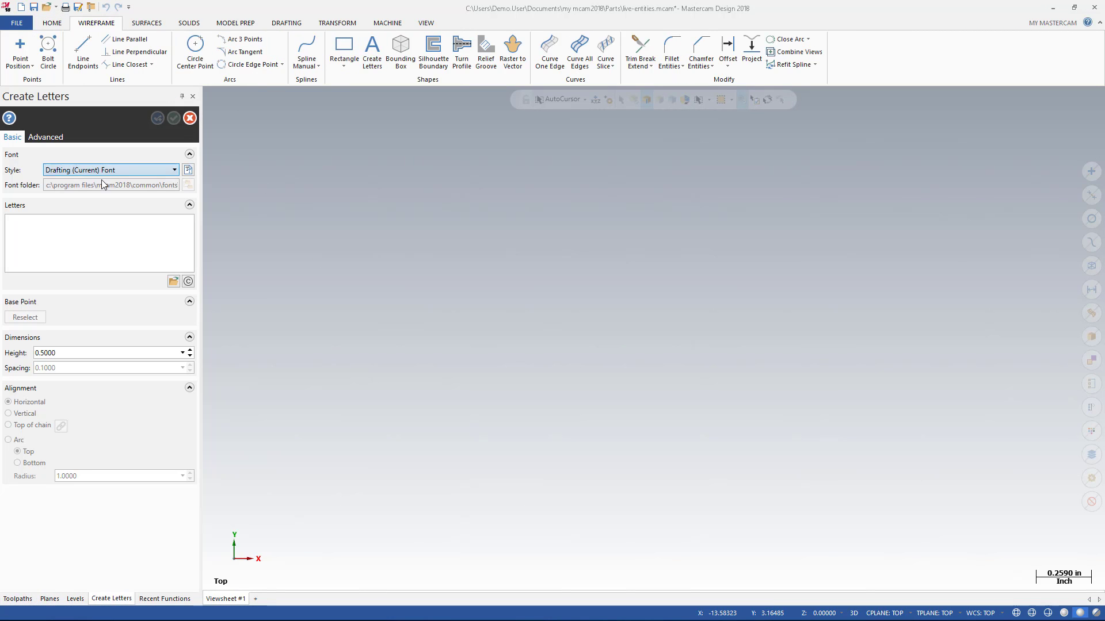
pyautogui.click(87, 241)
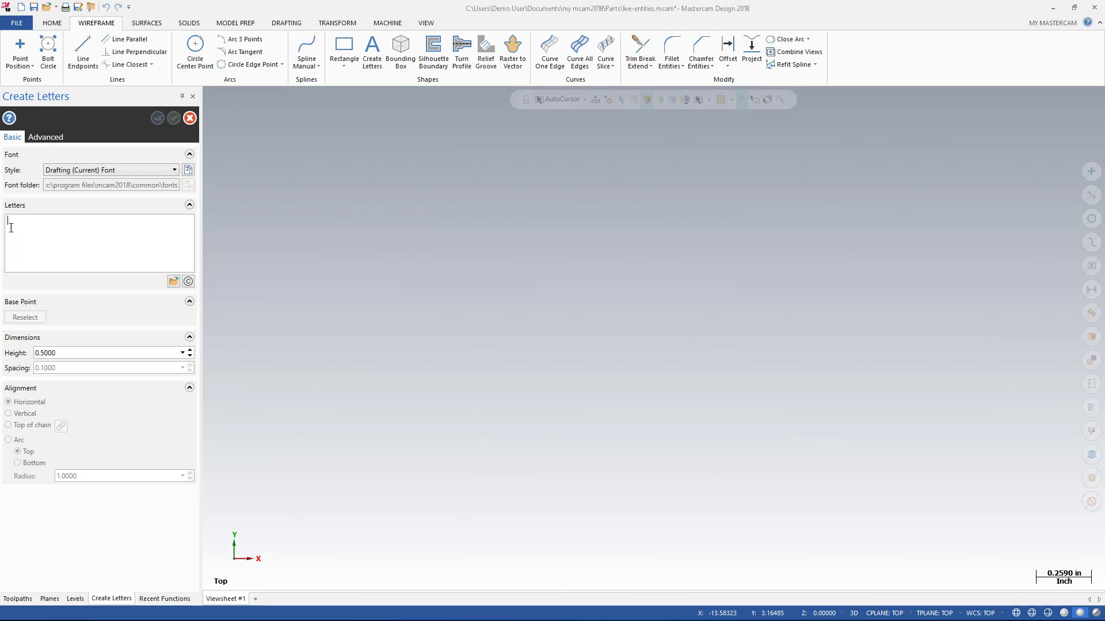
pyautogui.write('Mastercam 2018')
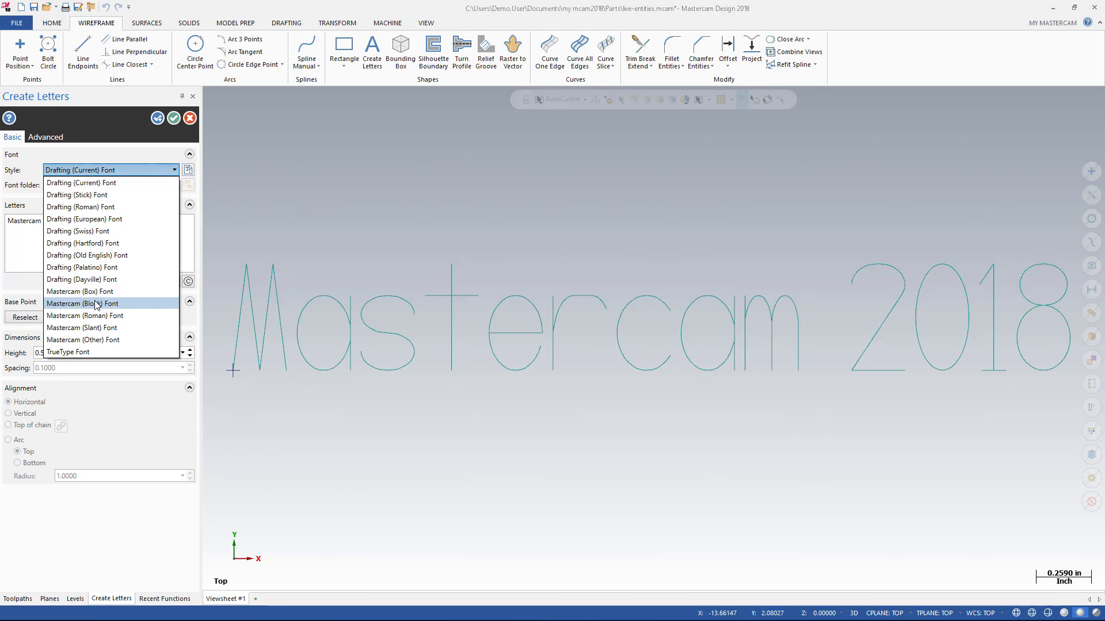
# Make the letters Block font, 0.25 tall, wrapped over the top of an arc, and accept
pyautogui.click(82, 304)
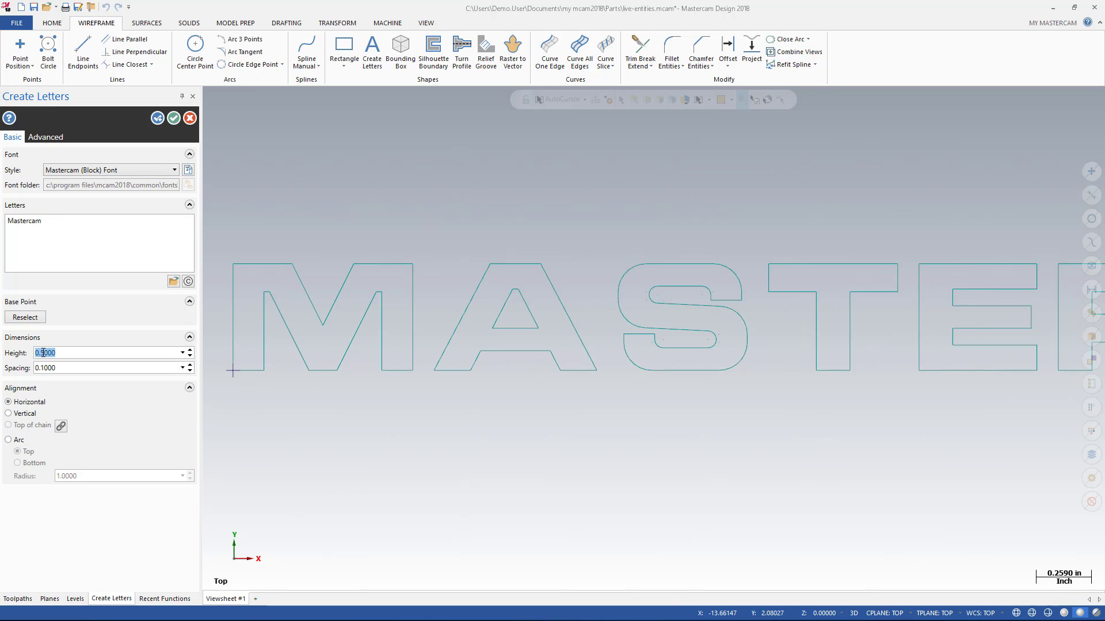
pyautogui.write('0.25')
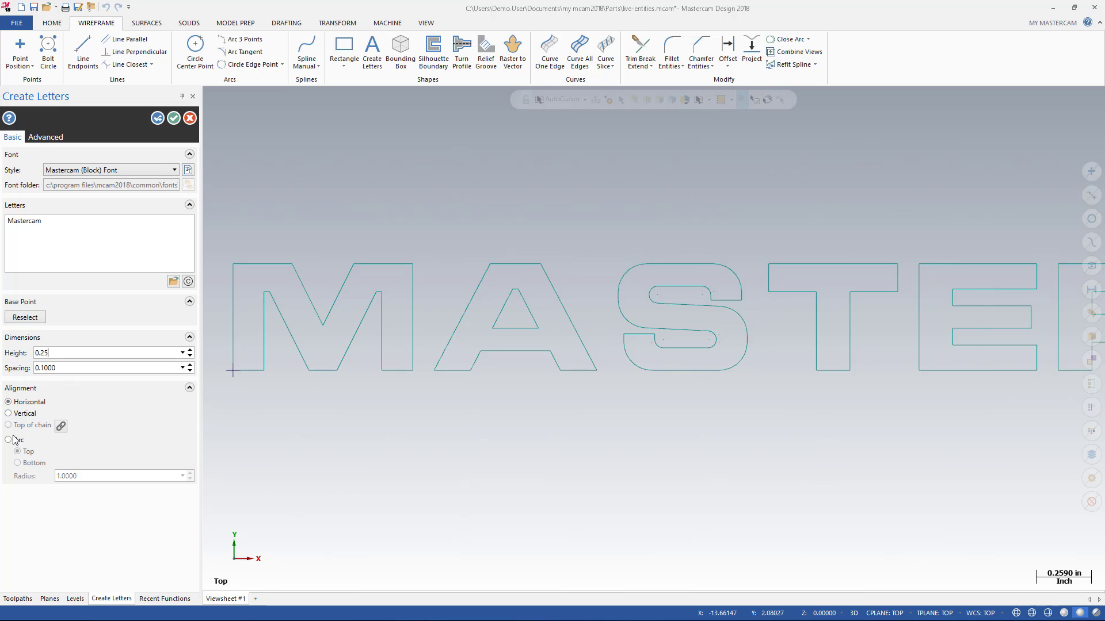
pyautogui.click(7, 440)
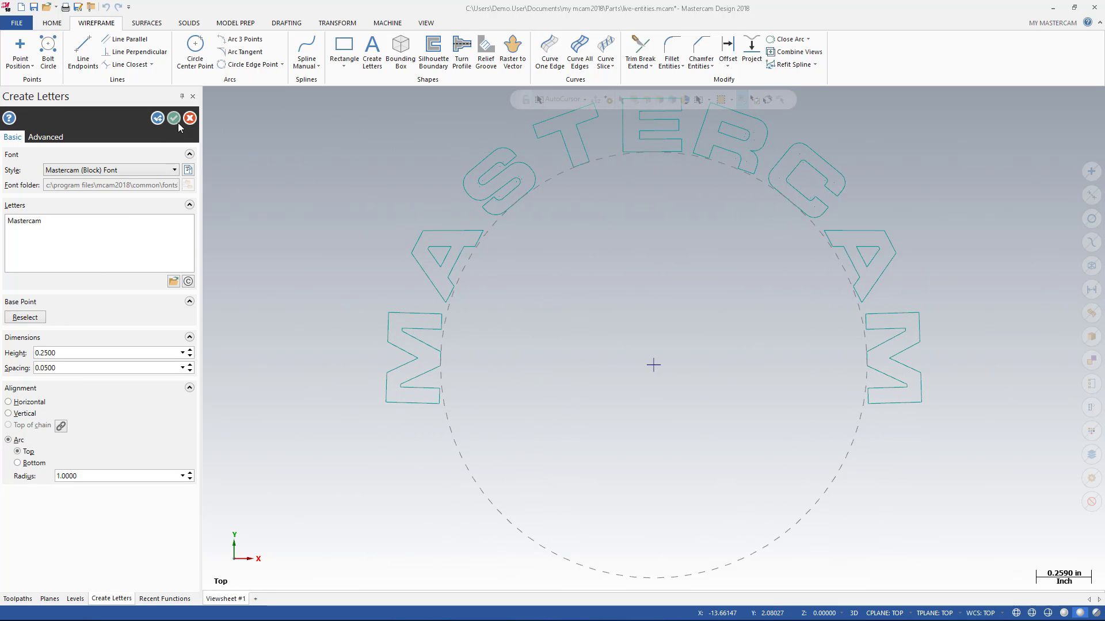
pyautogui.click(172, 117)
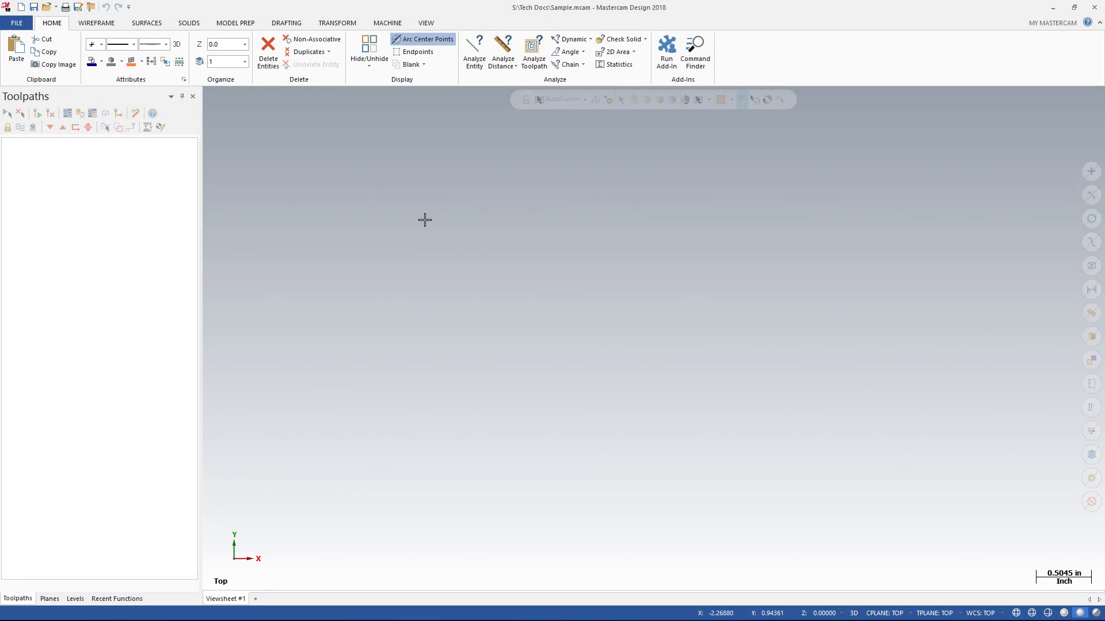
# Start a drafting note with the text Mastercam 2018
pyautogui.click(286, 23)
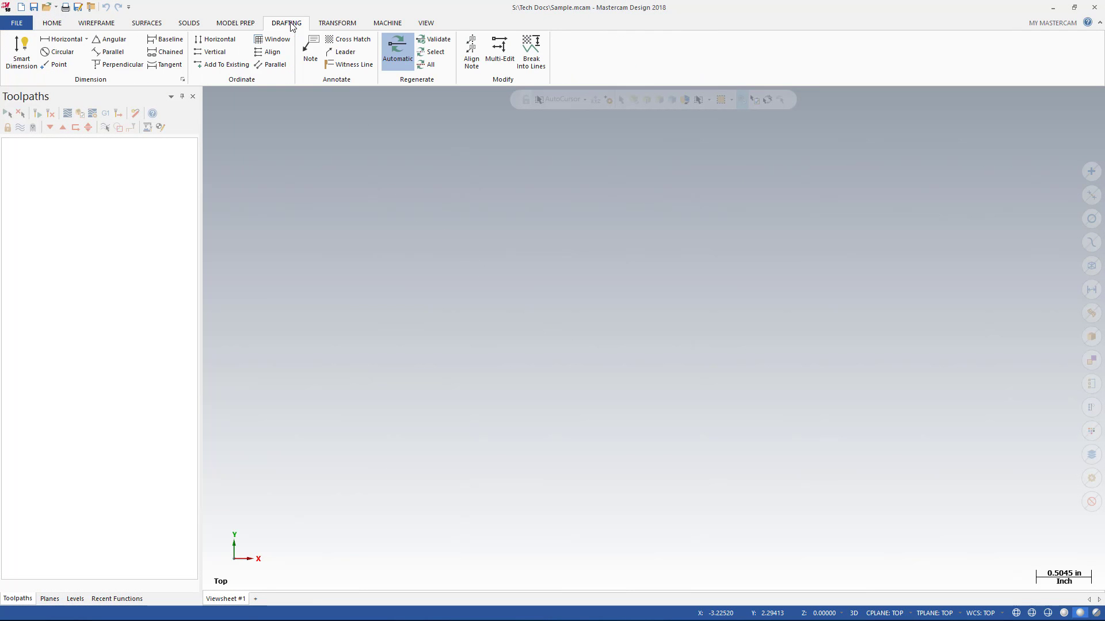
pyautogui.click(311, 46)
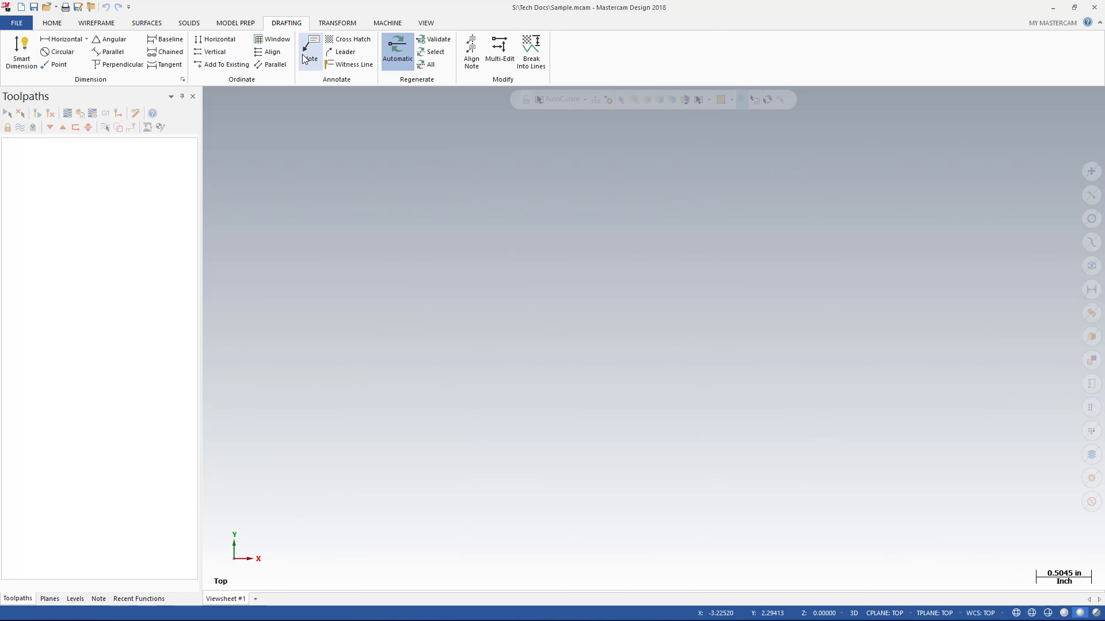
pyautogui.click(311, 49)
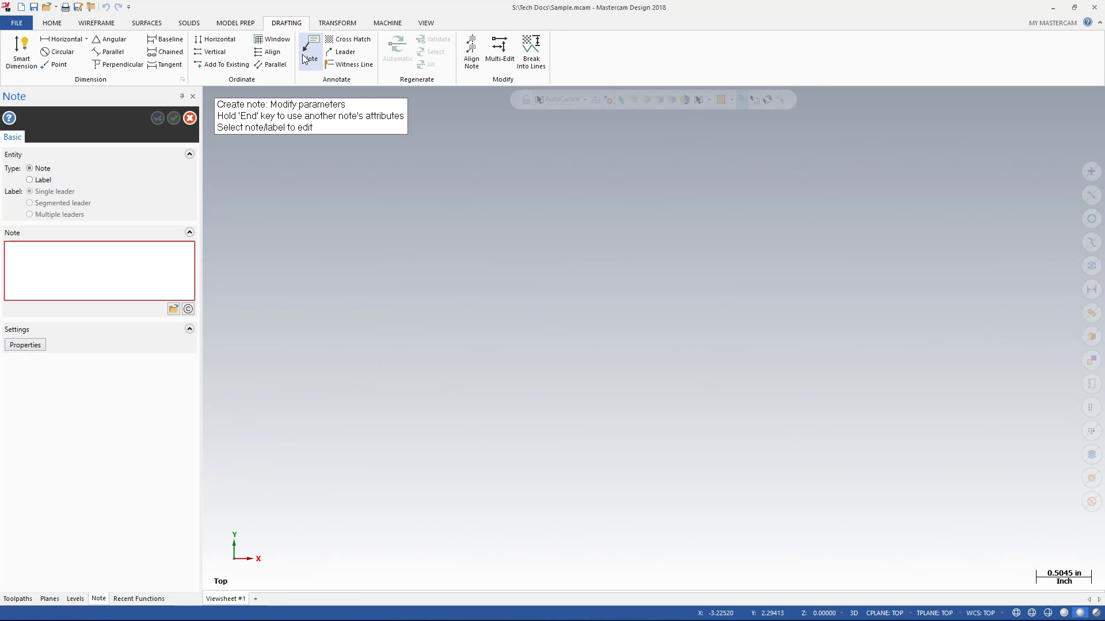
pyautogui.write('Mastercam 2018')
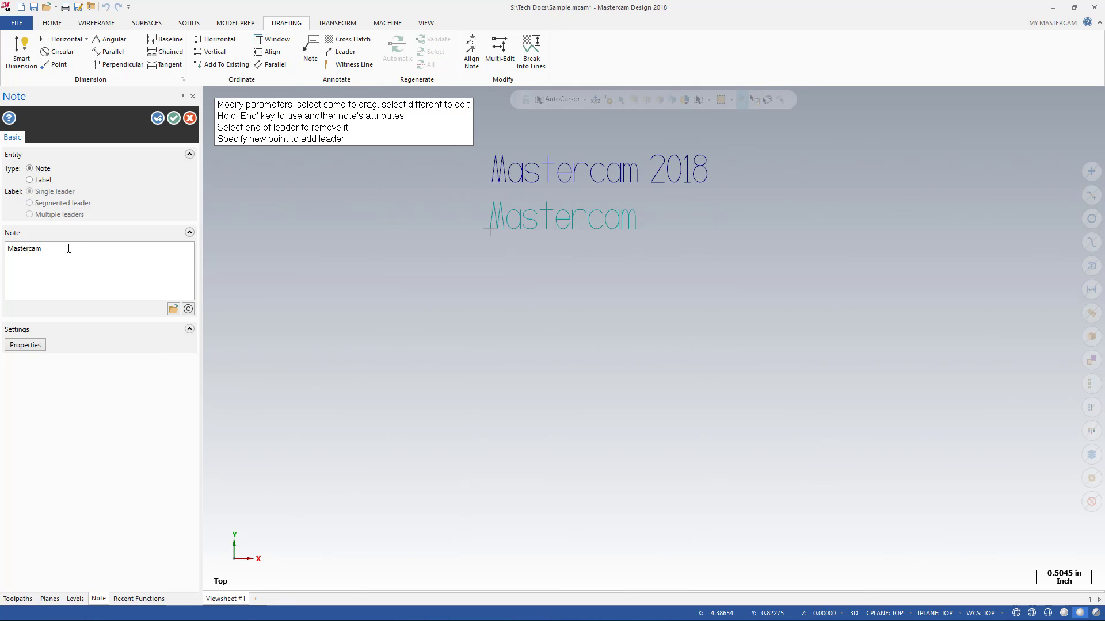
pyautogui.moveTo(42, 205)
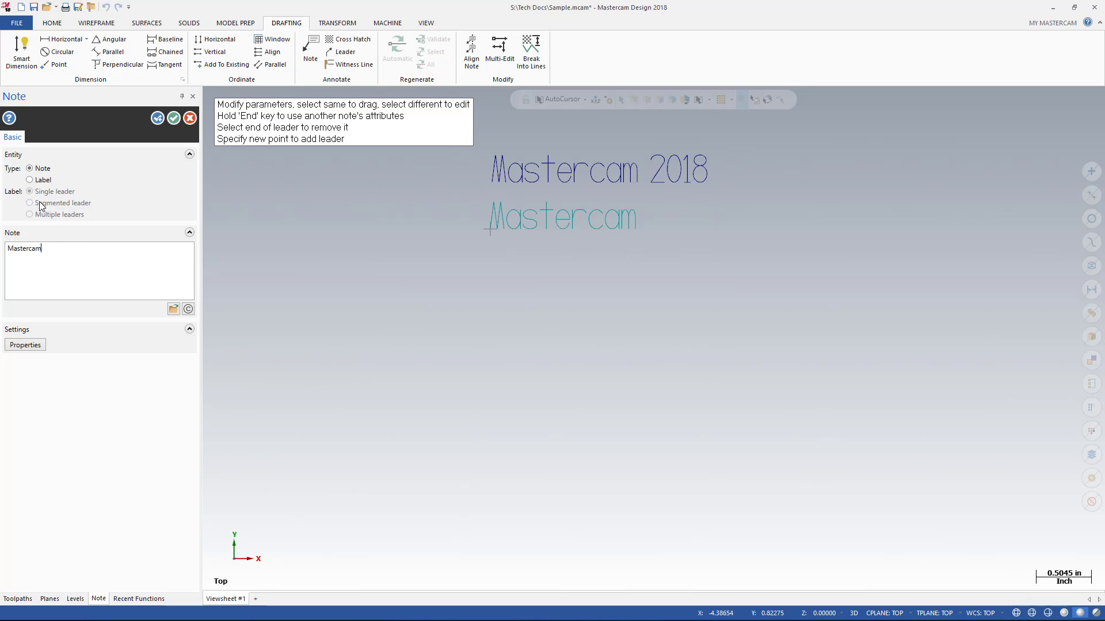
# Make the note a label with multiple leaders and place two arrows left of the text
pyautogui.click(30, 180)
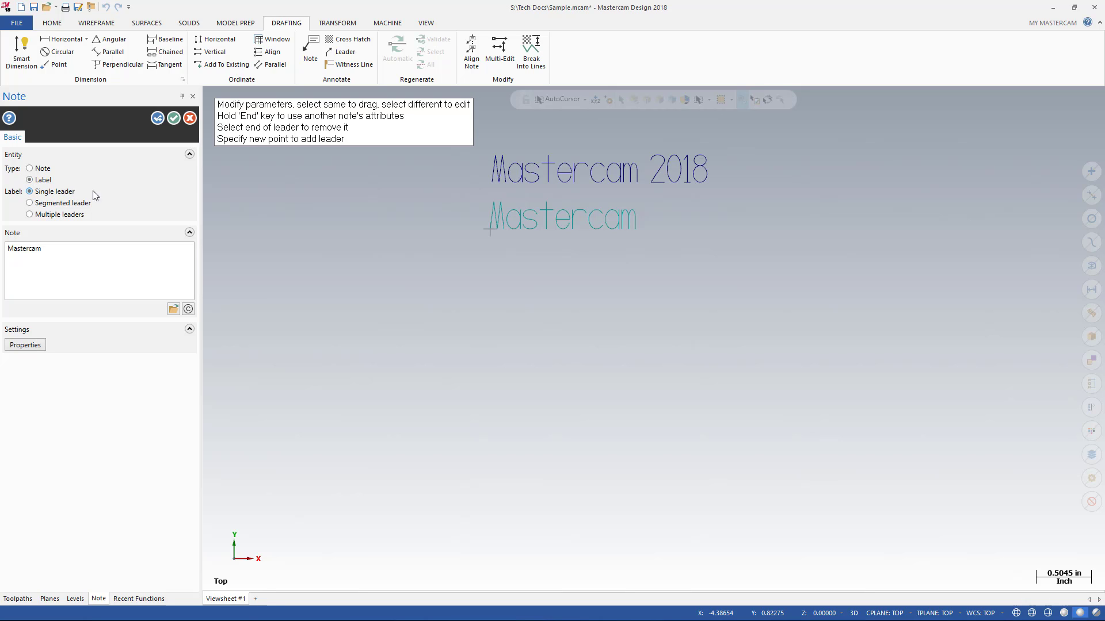
pyautogui.moveTo(361, 262)
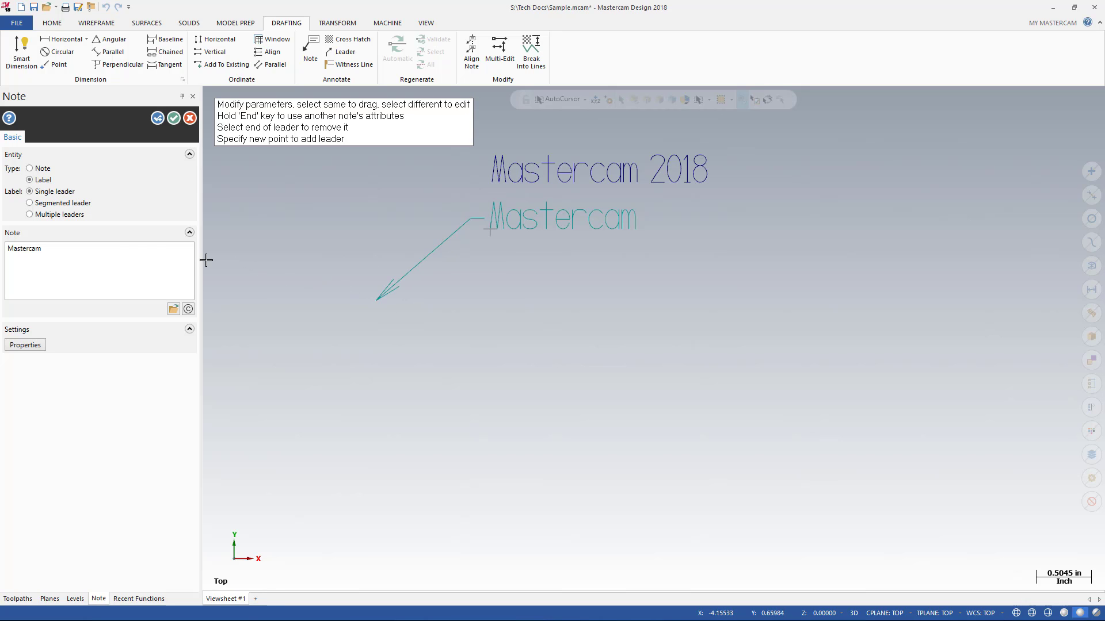
pyautogui.click(30, 203)
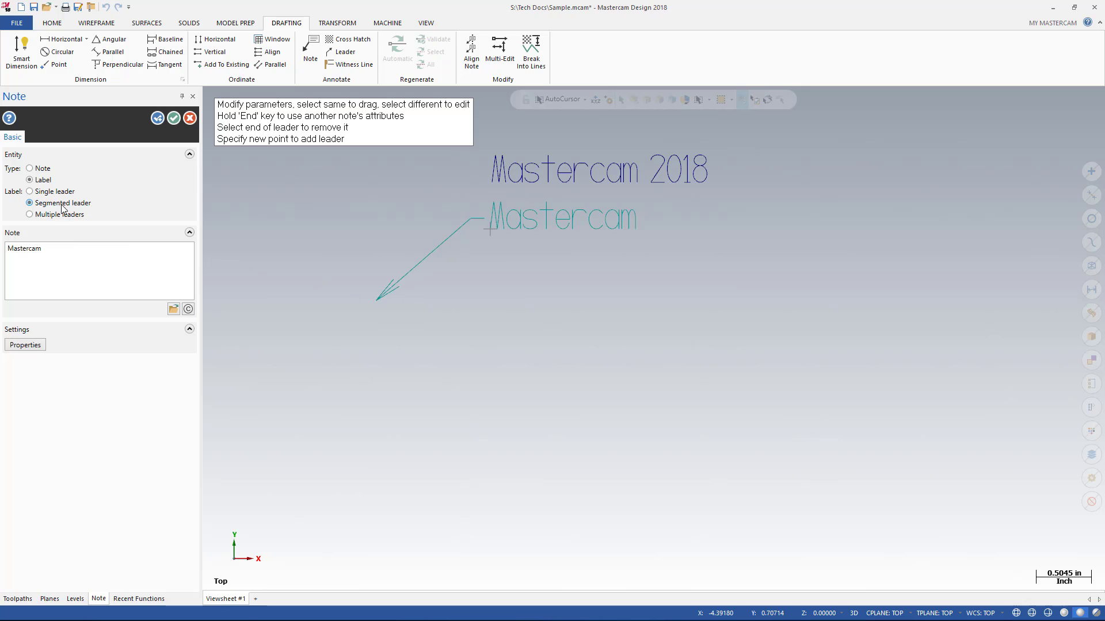
pyautogui.moveTo(334, 214)
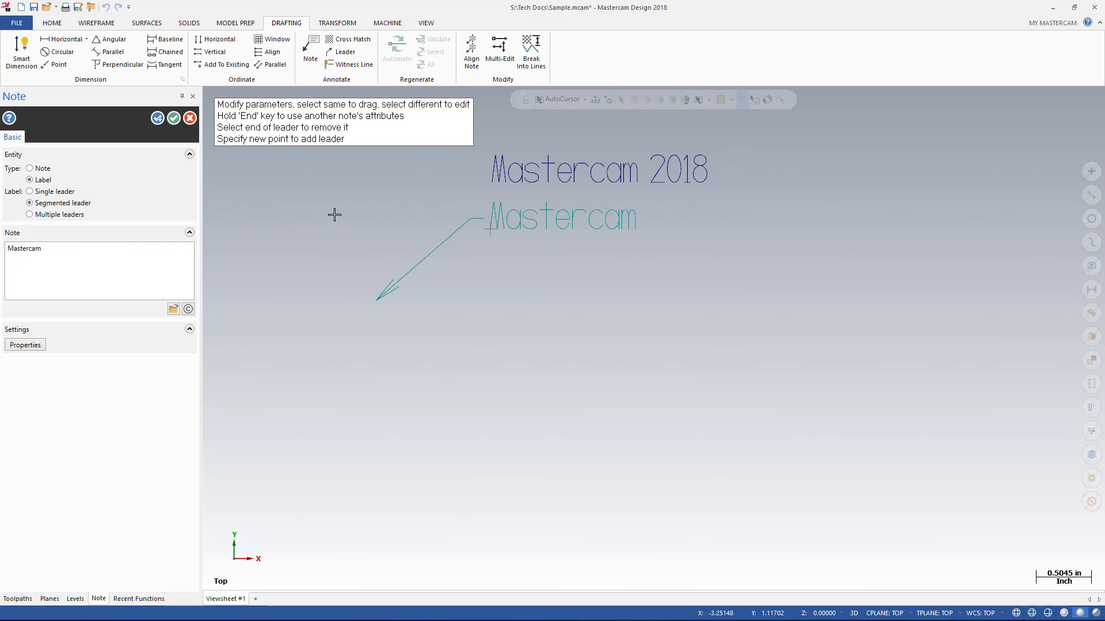
pyautogui.moveTo(385, 207)
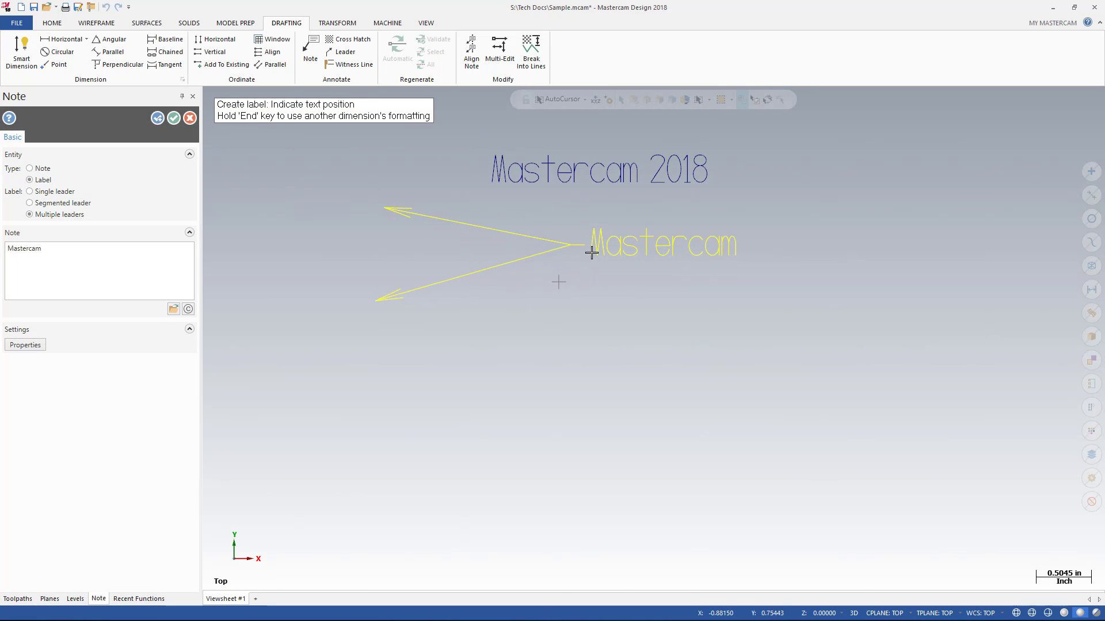
pyautogui.click(594, 248)
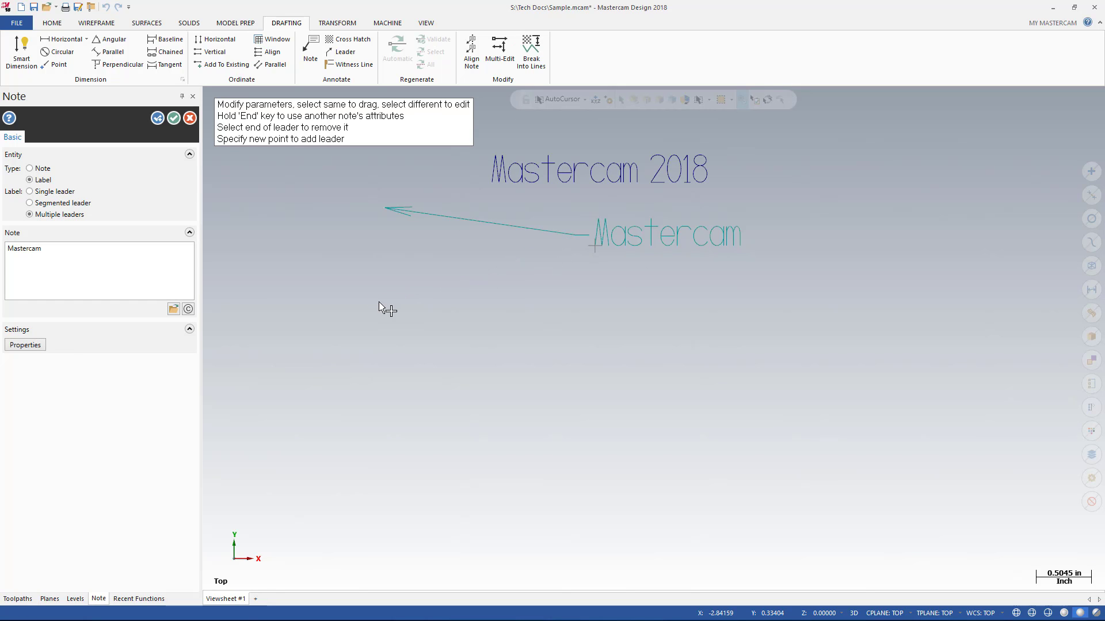
pyautogui.click(389, 279)
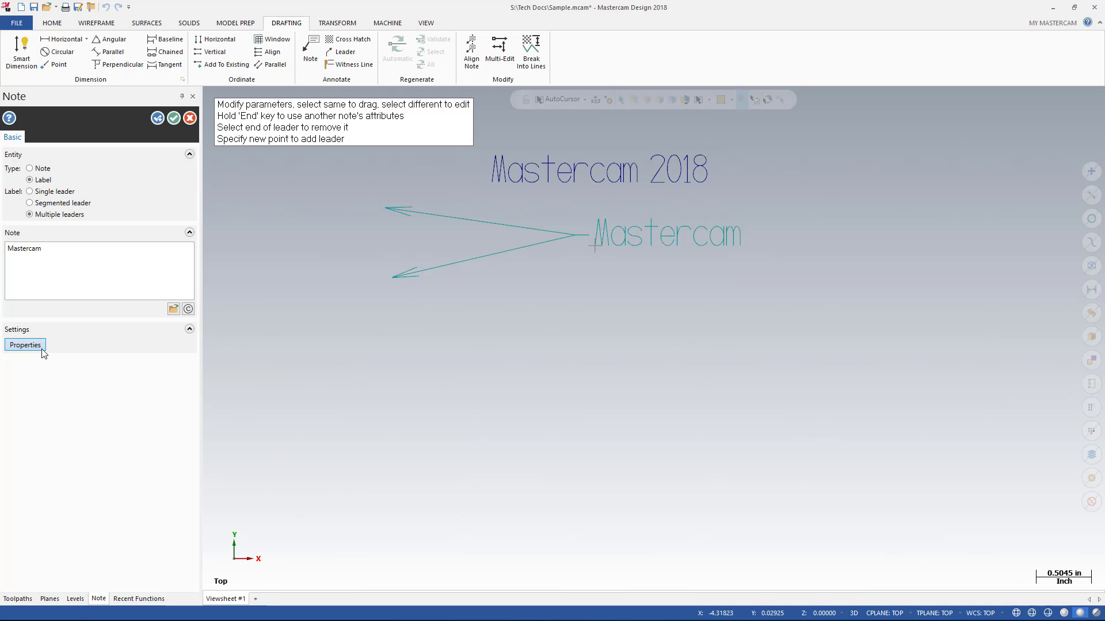
# Set the label's note text height to 0.50 in Drafting Options and finish the label
pyautogui.click(25, 345)
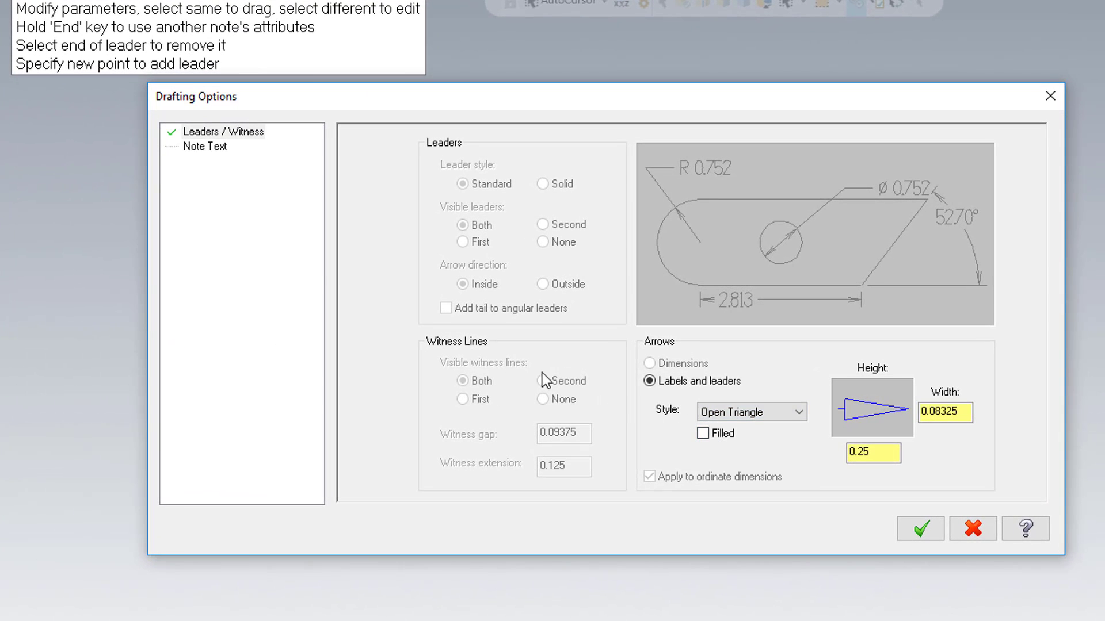
pyautogui.click(205, 147)
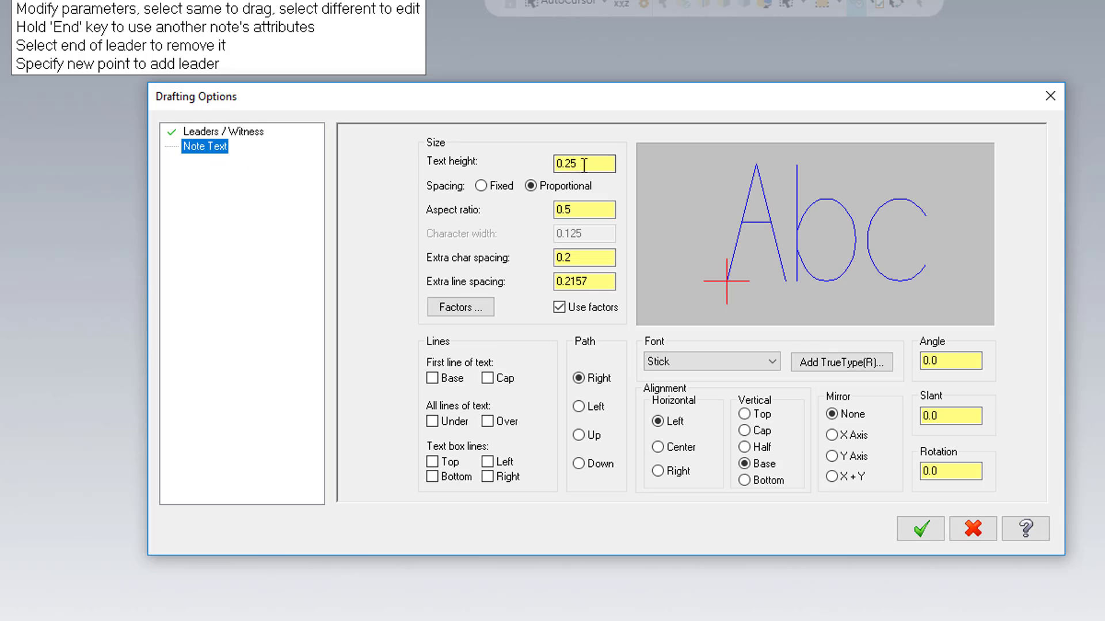
pyautogui.write('0.50')
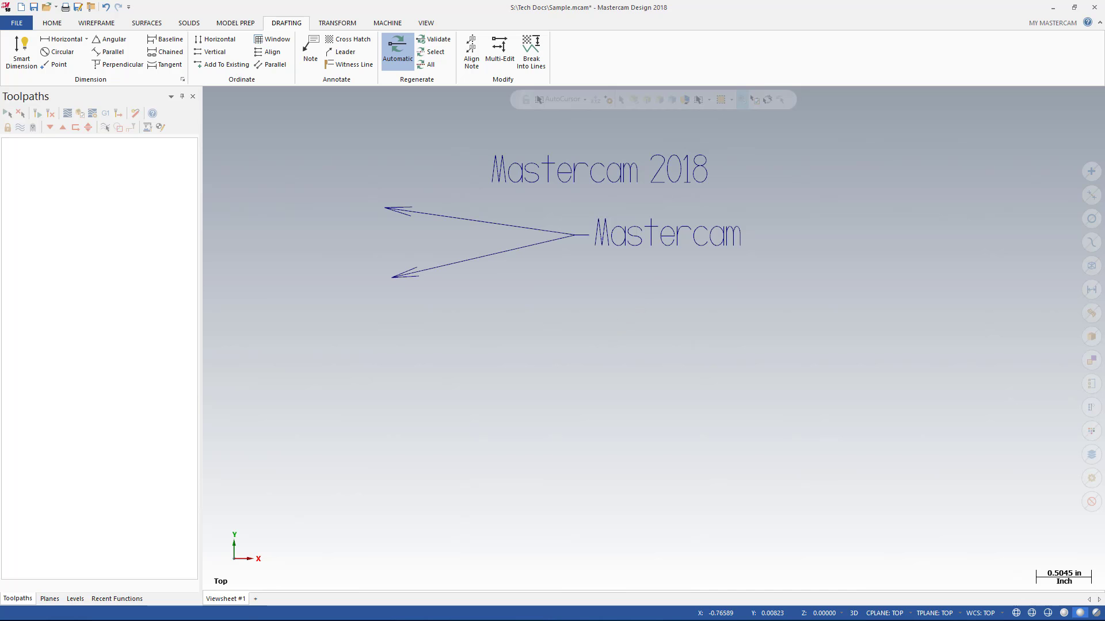
# Cross hatch the rectangle with the Magnesium pattern and show the advanced options
pyautogui.click(95, 22)
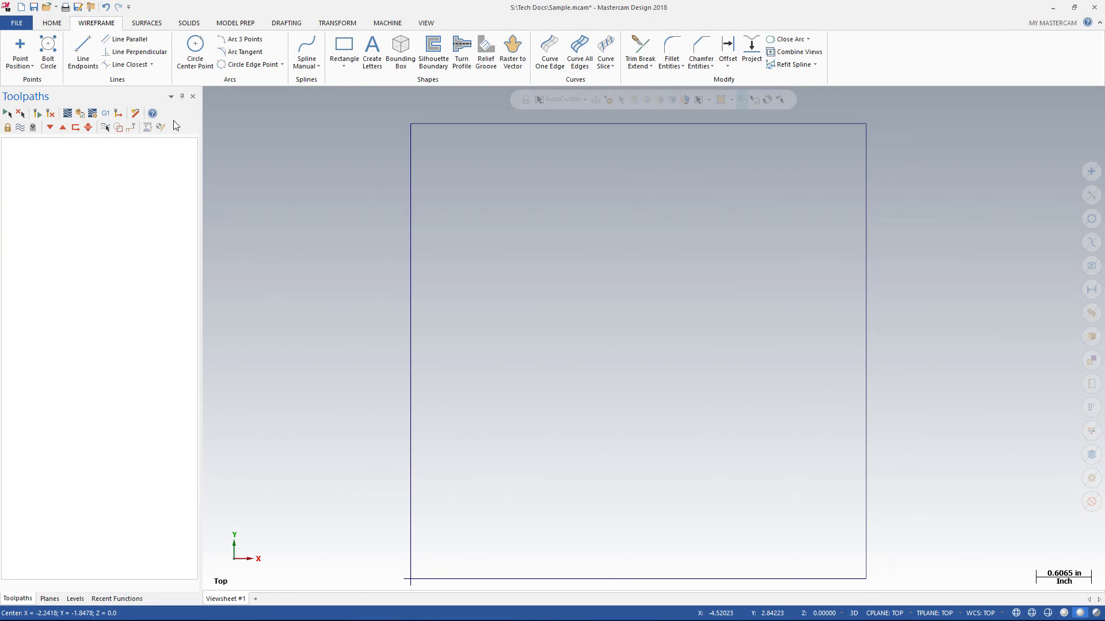
pyautogui.click(346, 39)
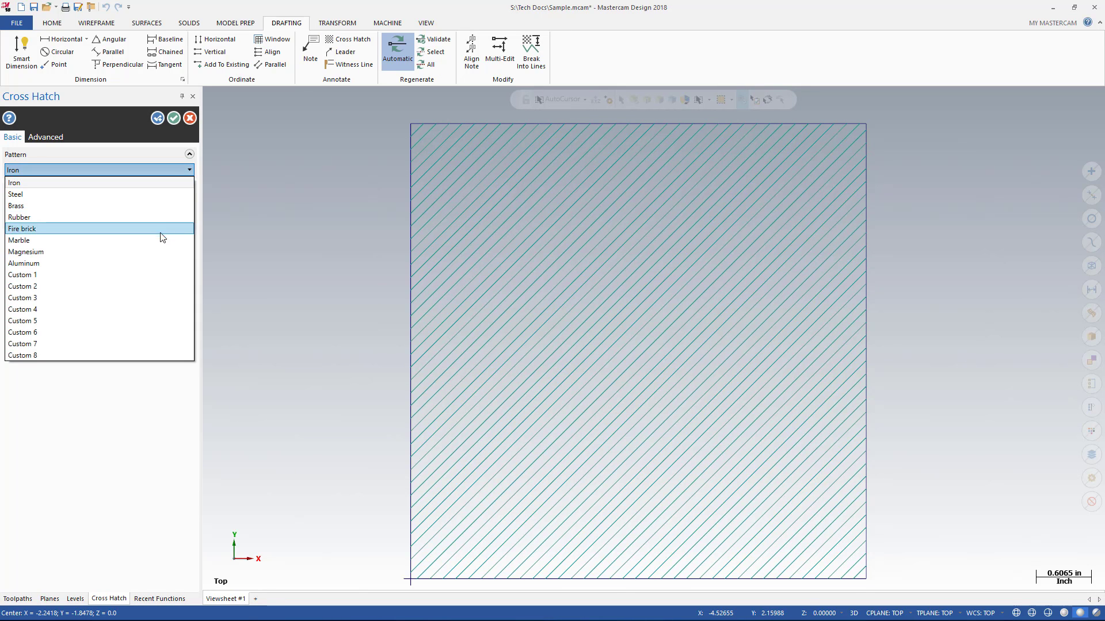
pyautogui.click(26, 251)
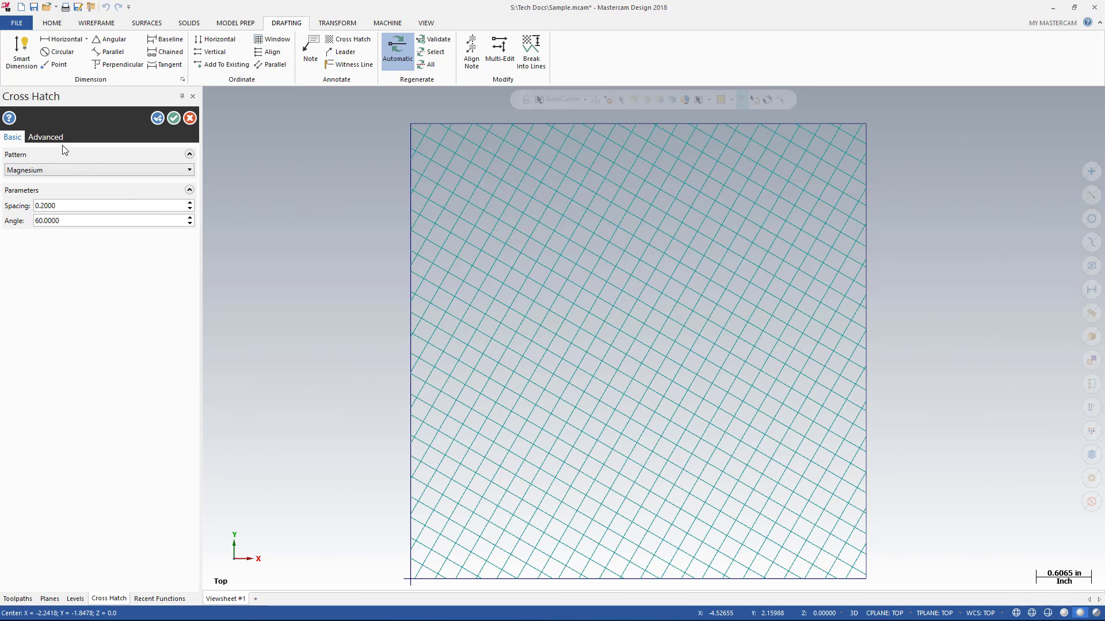
pyautogui.click(46, 137)
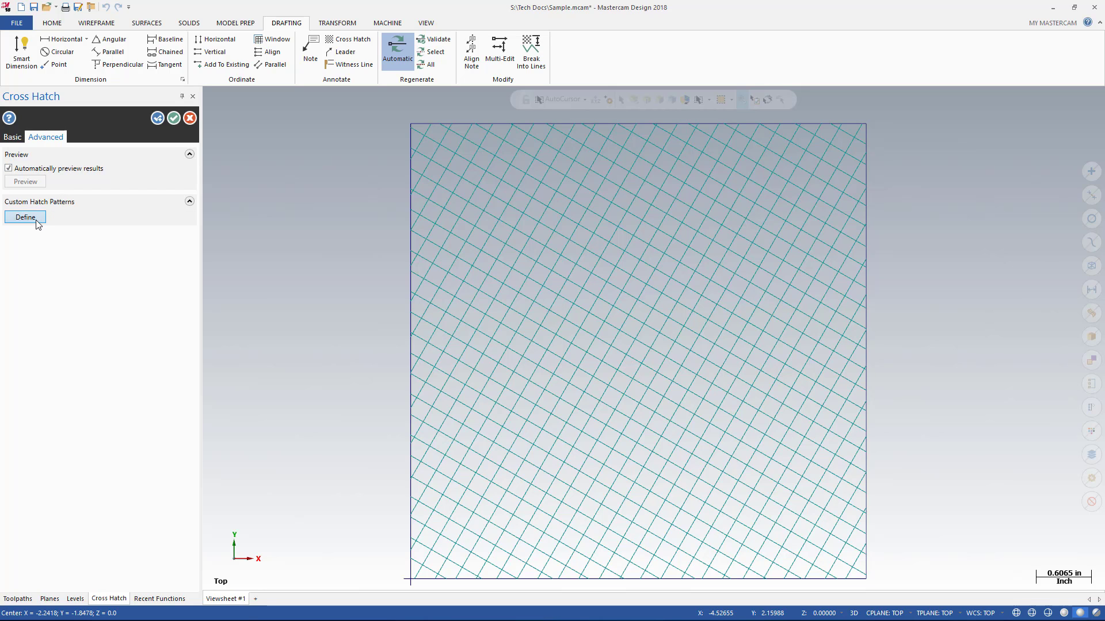
# Define custom hatch number 2 with broken hatch and cross-hatch lines and apply it
pyautogui.click(25, 216)
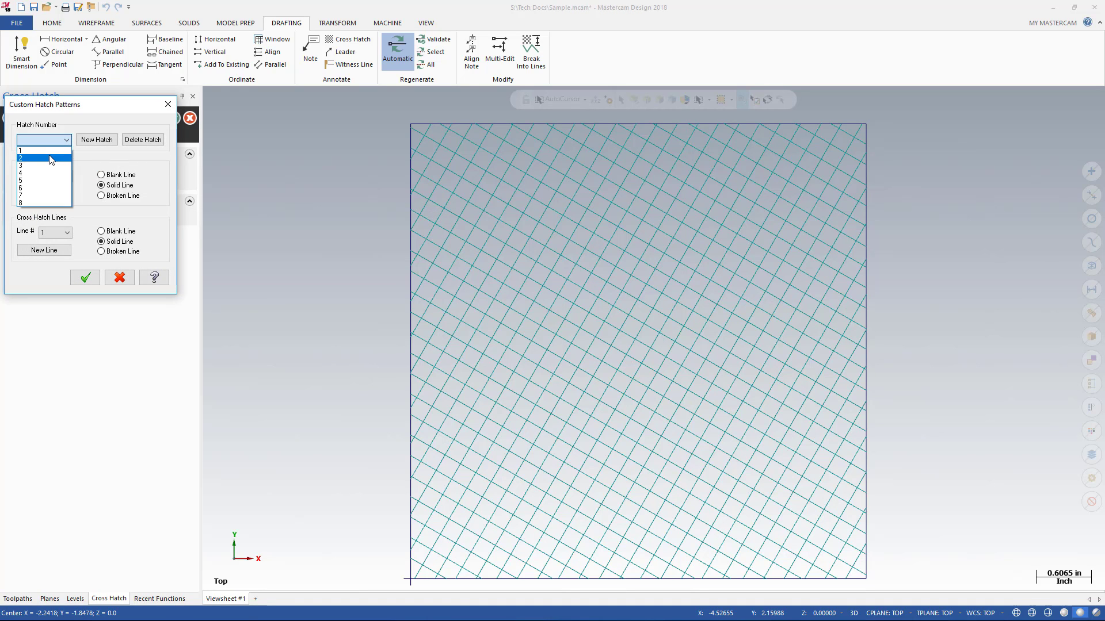
pyautogui.click(42, 157)
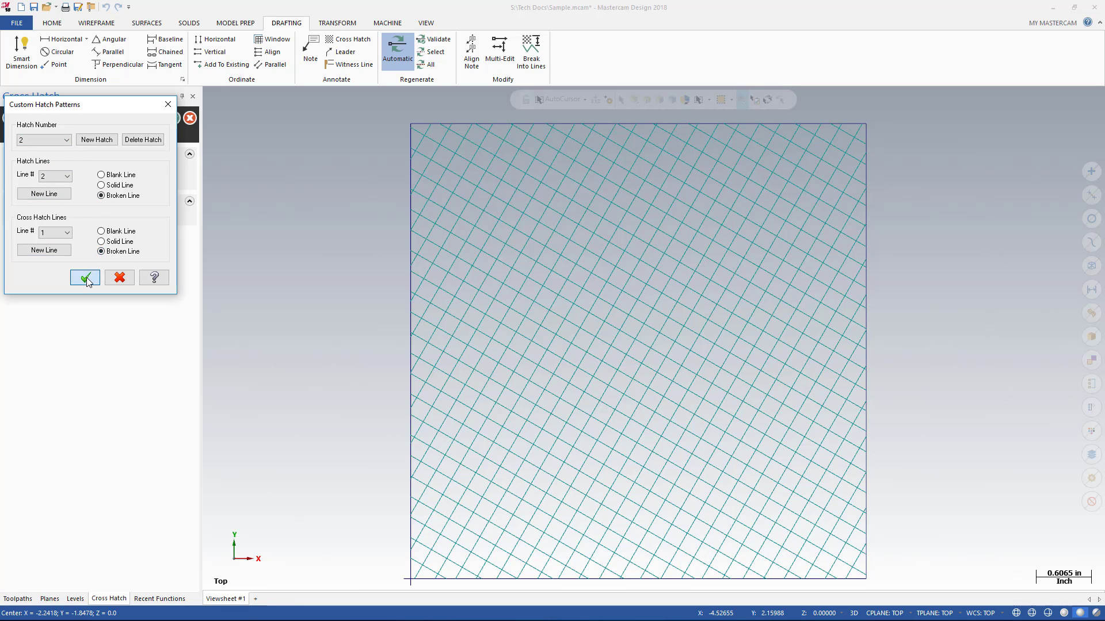
pyautogui.click(84, 277)
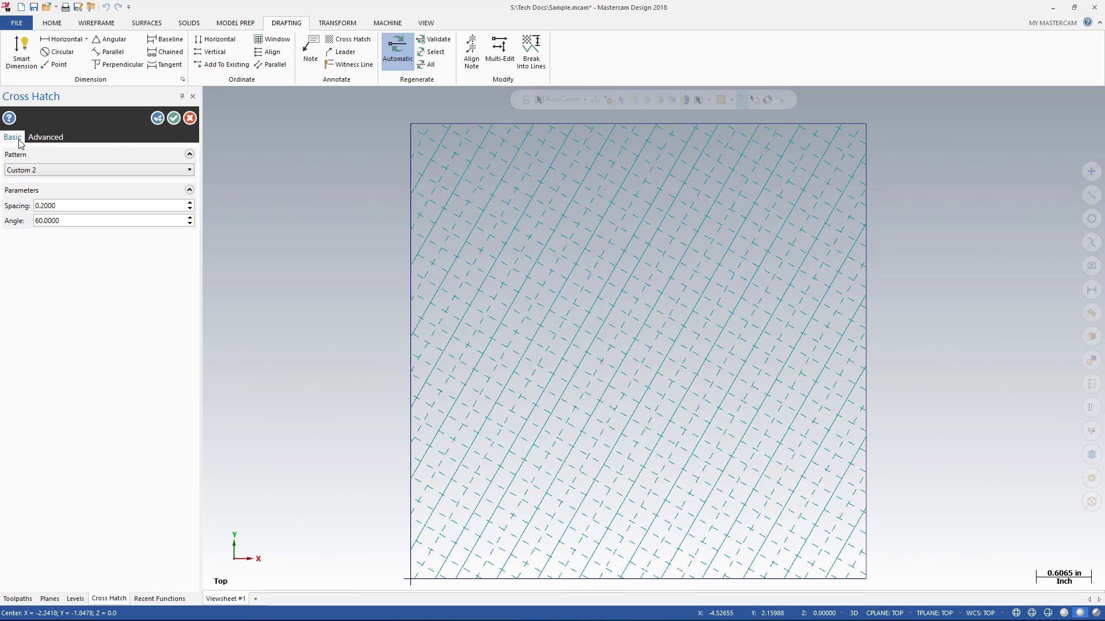